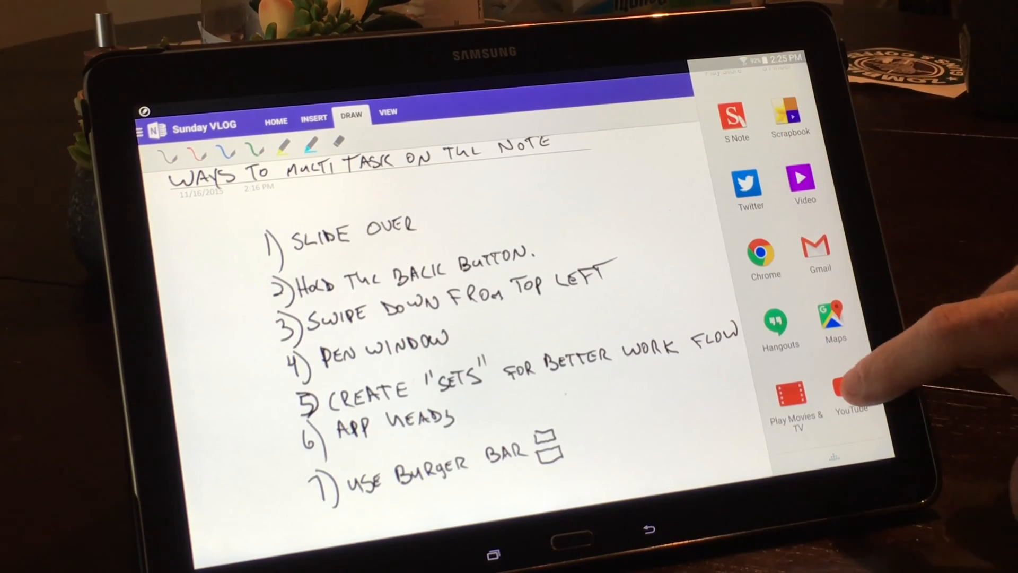
Hold Back to show the multi-window app tray, including YouTube, beside the OneNote list.
left_click(851, 396)
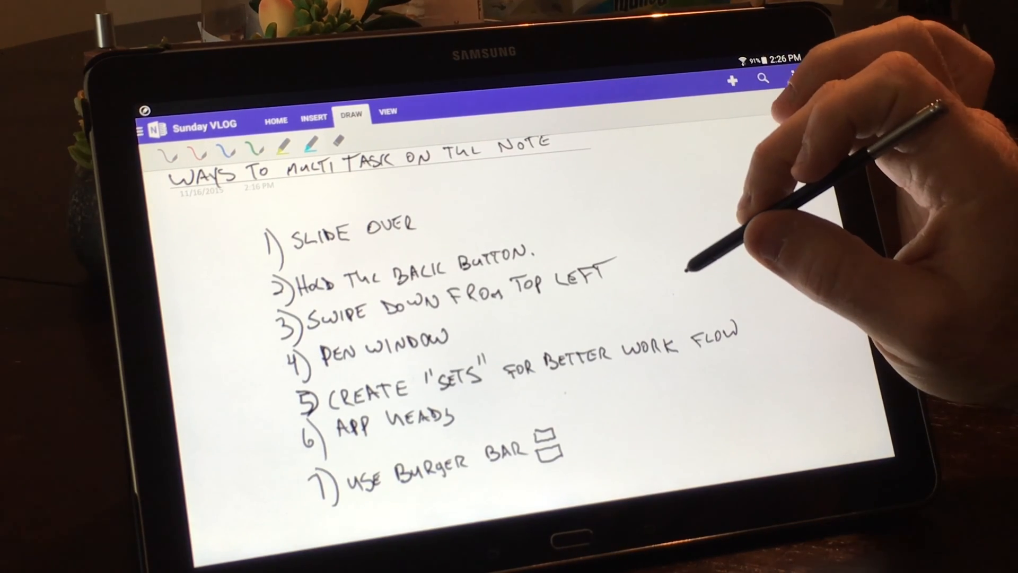
Use Air Command's Pen Window to draw a box and bring up the floating app grid.
left_click(675, 269)
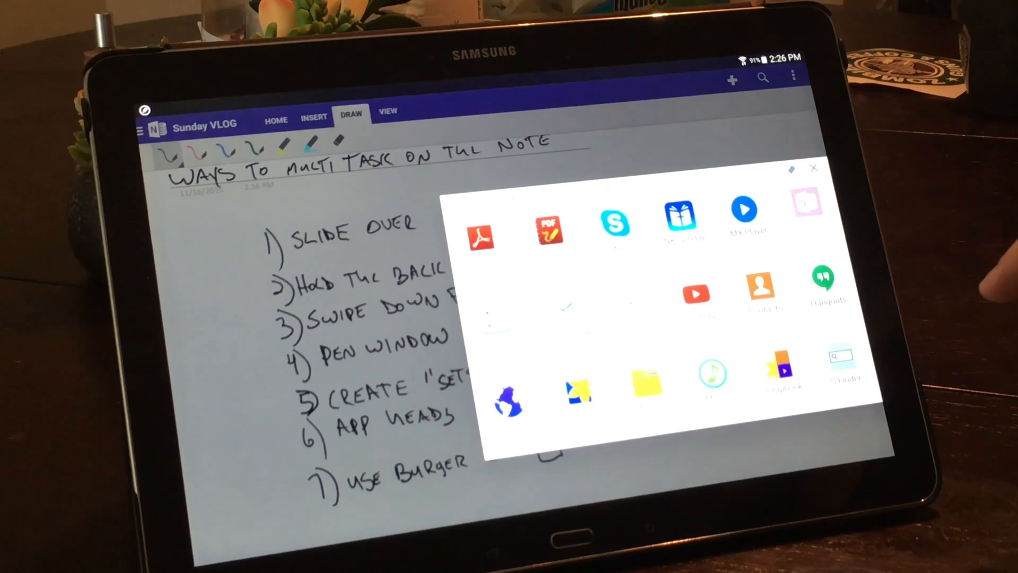
scroll("down", 3)
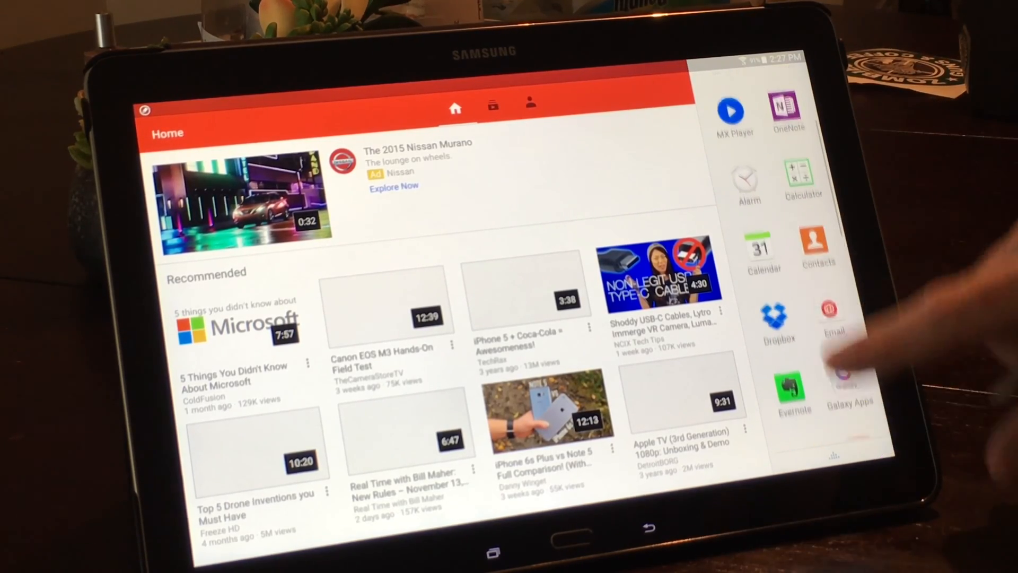
Open the OneNote multitasking note as a pop-up window over YouTube's home feed.
left_click(787, 117)
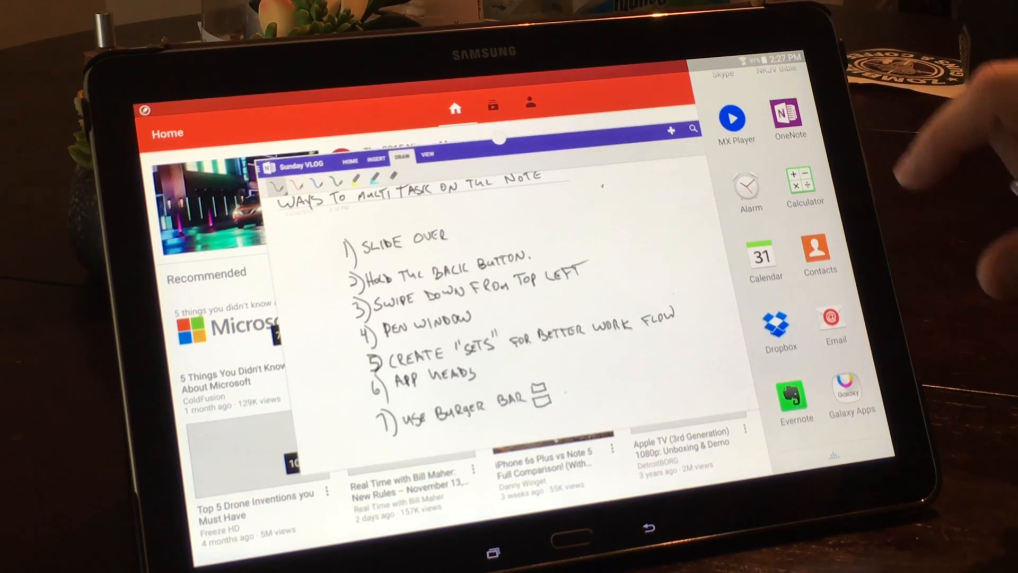